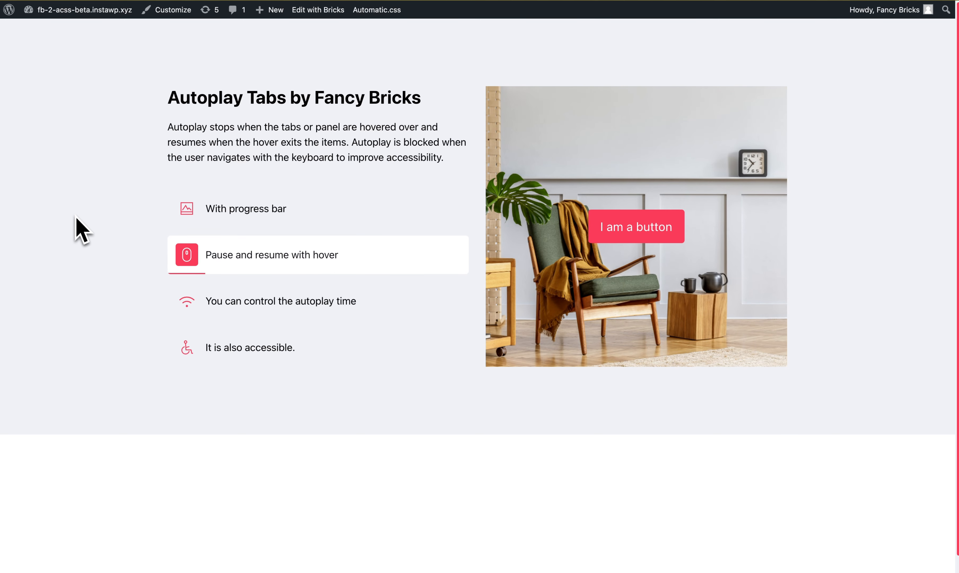
pyautogui.moveTo(135, 290)
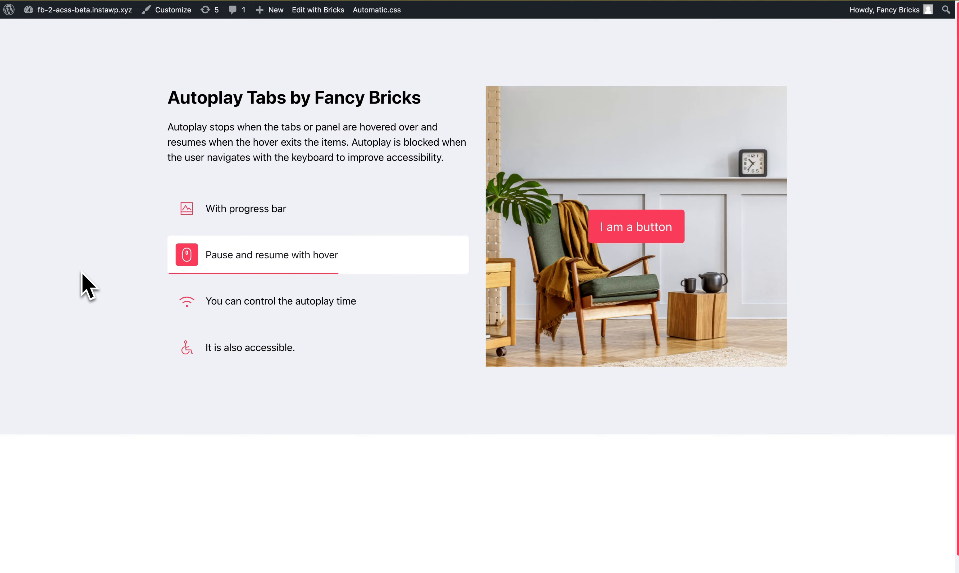
# Inspect the 'With progress bar' tab's markup in browser DevTools
pyautogui.rightClick(245, 209)
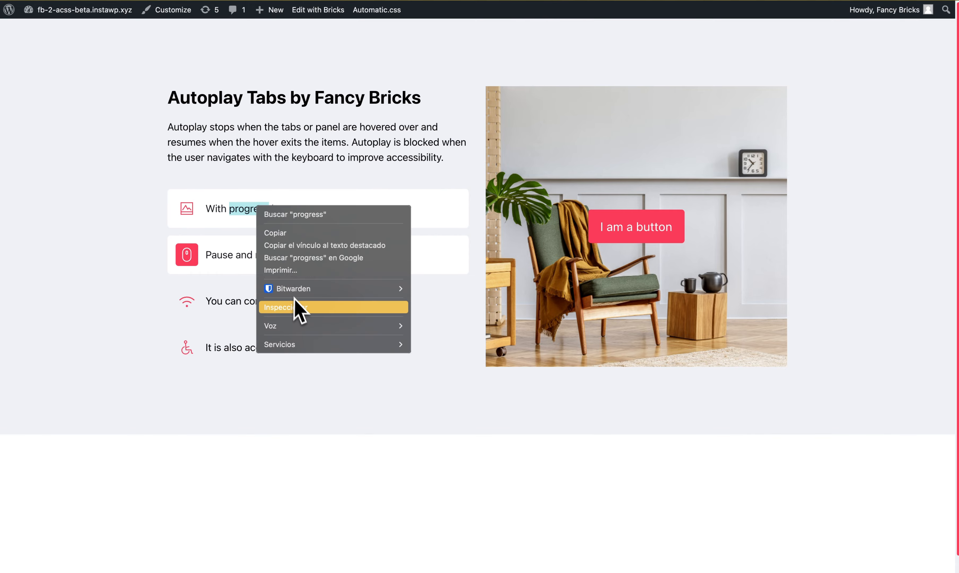
pyautogui.click(285, 307)
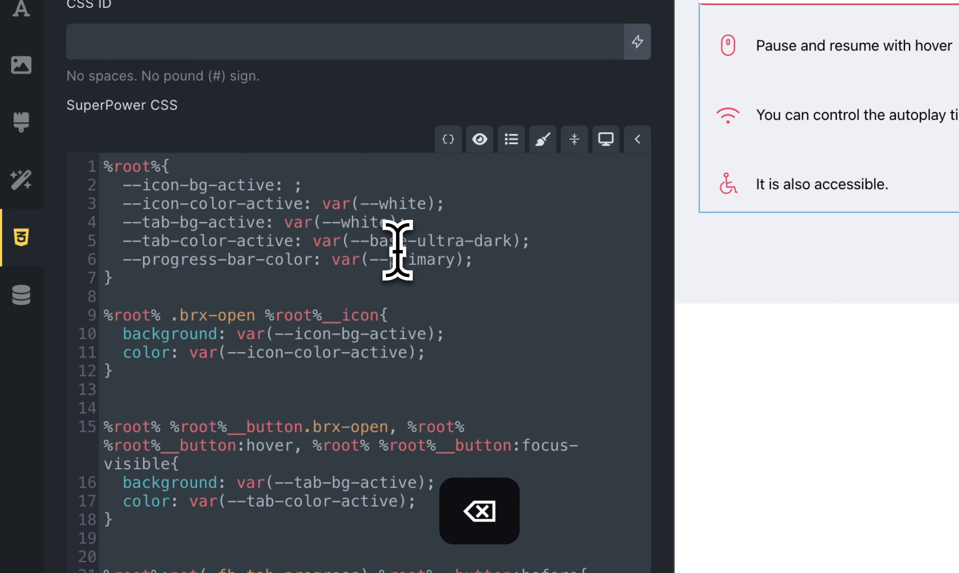
# Set --icon-bg-active and --progress-bar-color to black in the tabs SuperPower CSS
pyautogui.write('black')
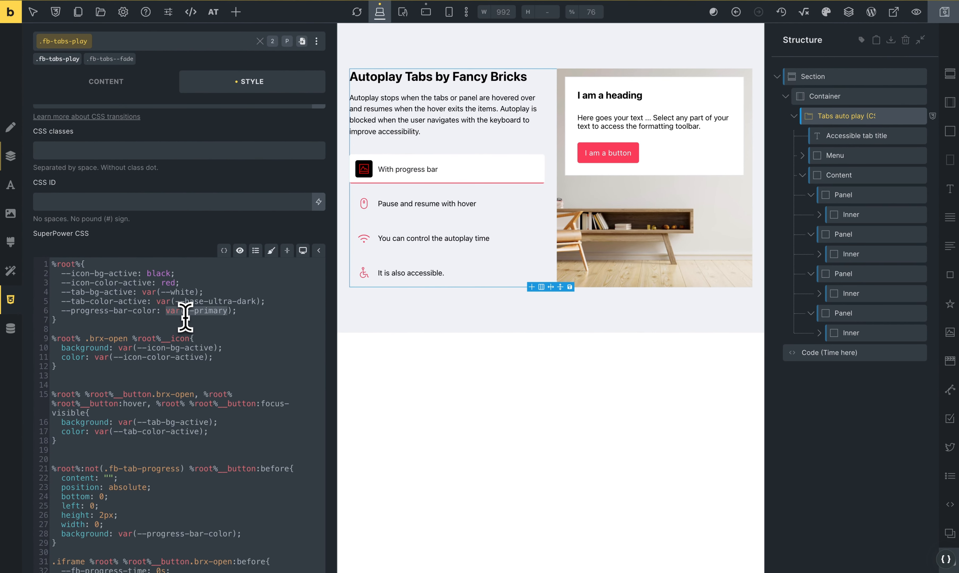
pyautogui.write('black')
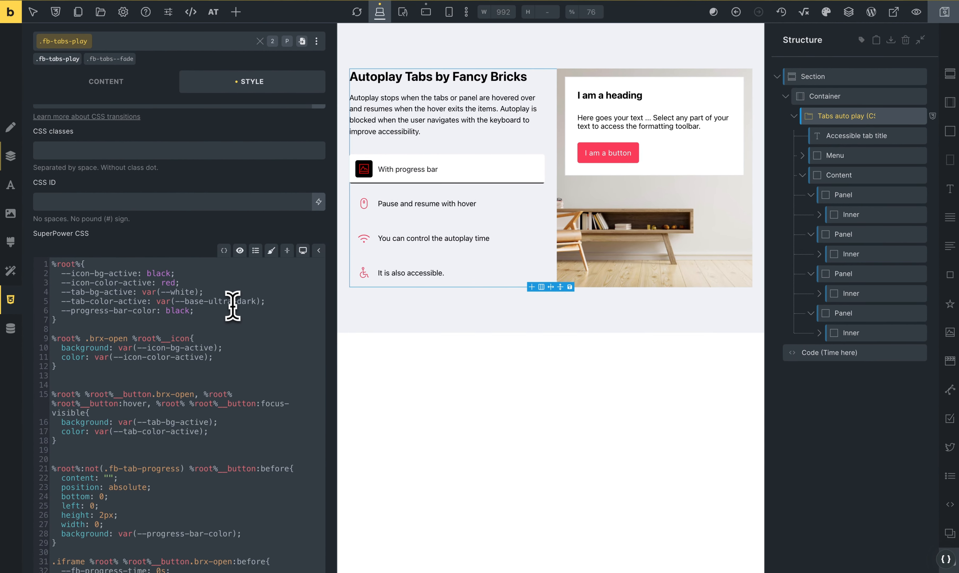
pyautogui.press('cmd+z')
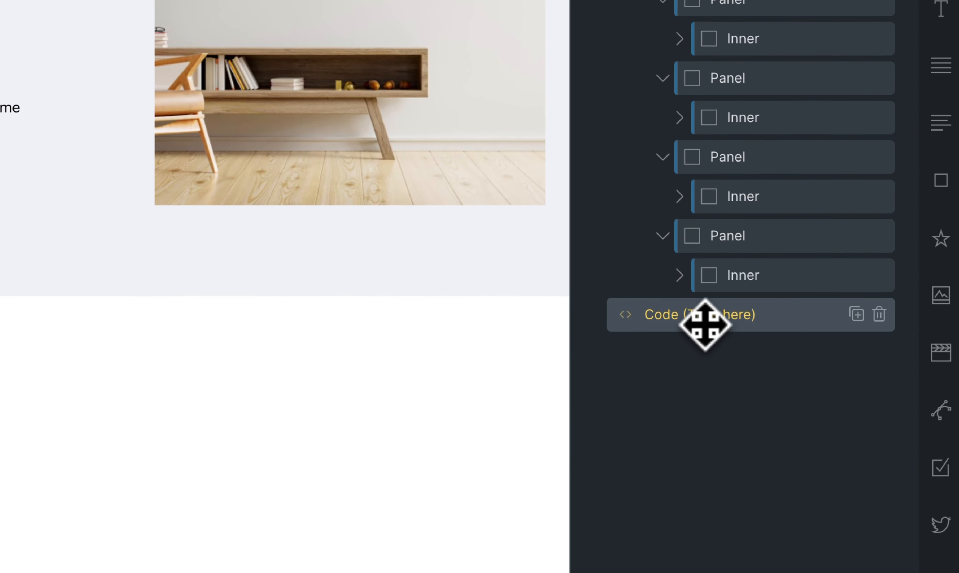
# Change FBautoplayTime in the Code (Time here) element from 5 to 2 and save the page
pyautogui.click(700, 314)
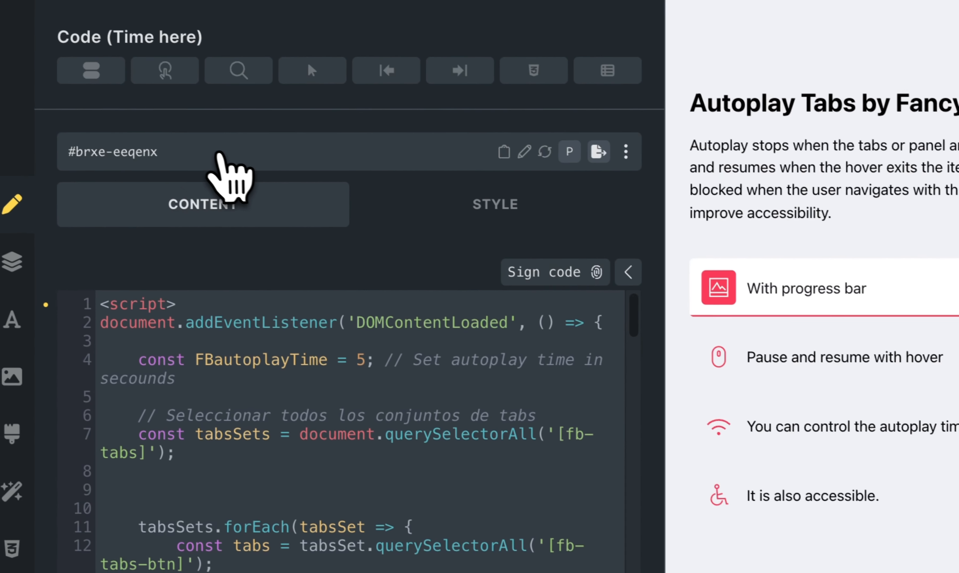
pyautogui.press('Backspace')
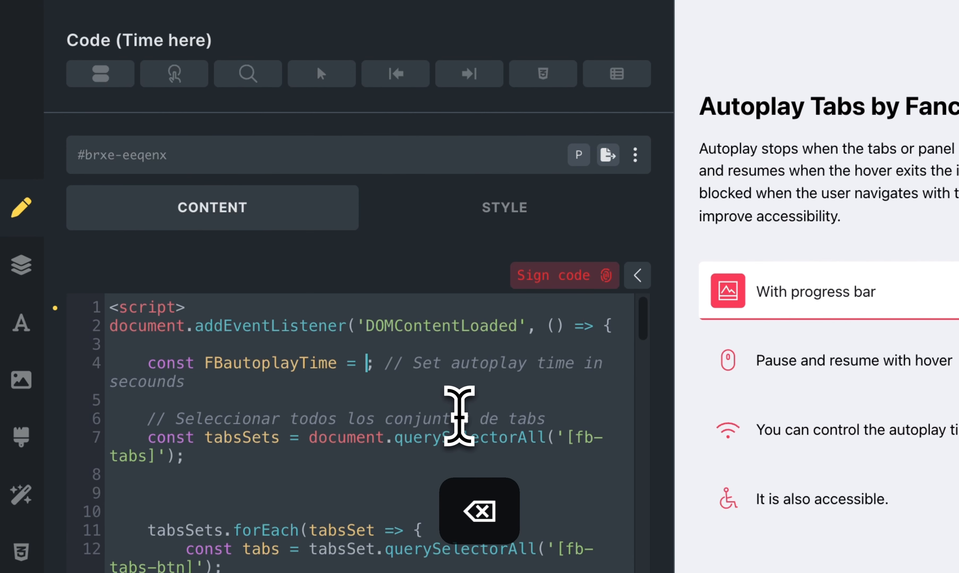
pyautogui.write('2')
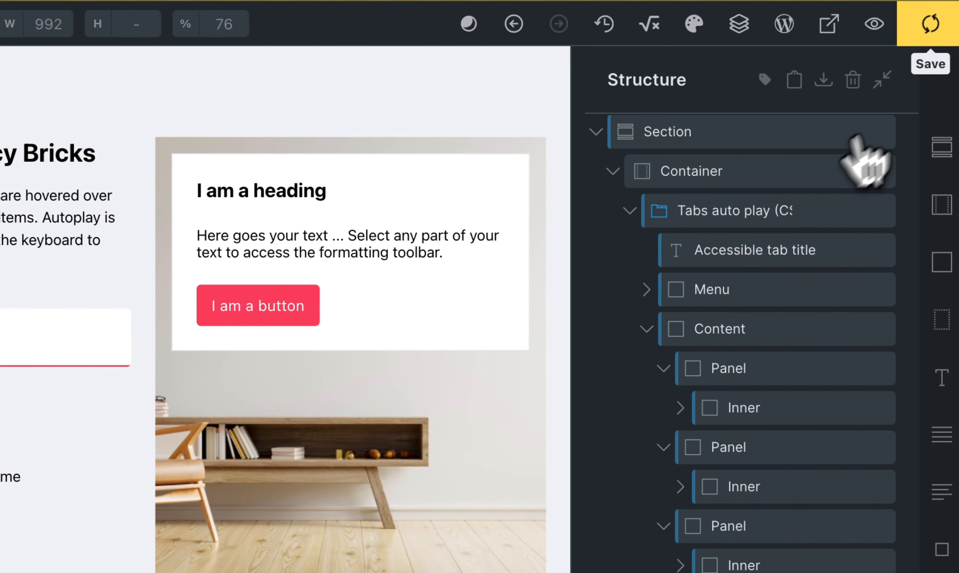
pyautogui.click(930, 24)
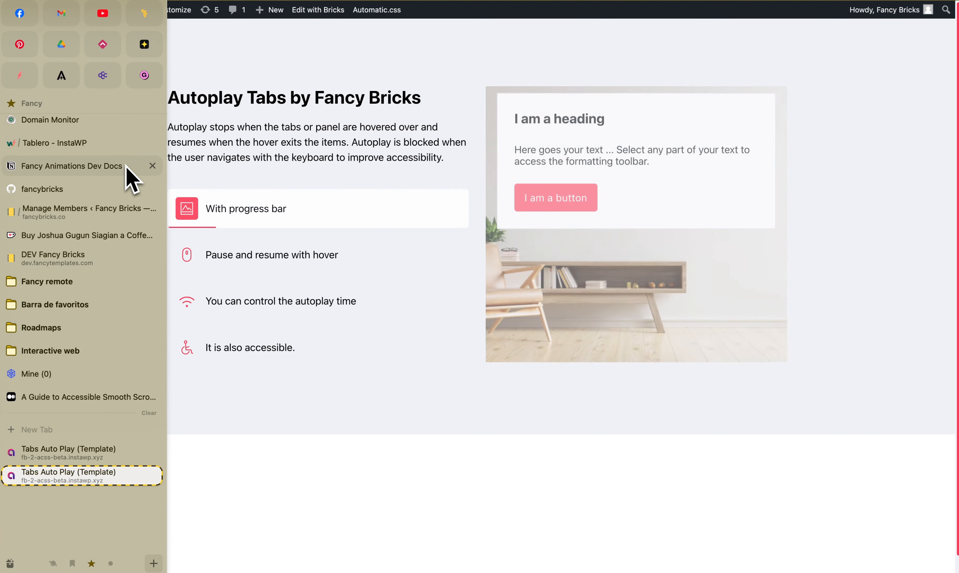
# Switch back from the front-end preview to the Bricks builder browser tab
pyautogui.press('Ctrl+Tab')
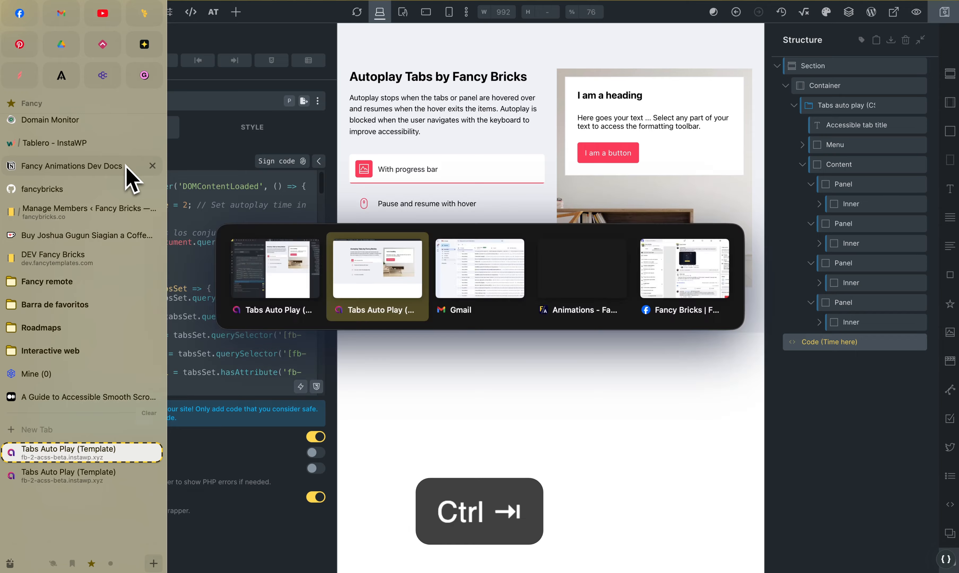
pyautogui.press('ctrl+Tab')
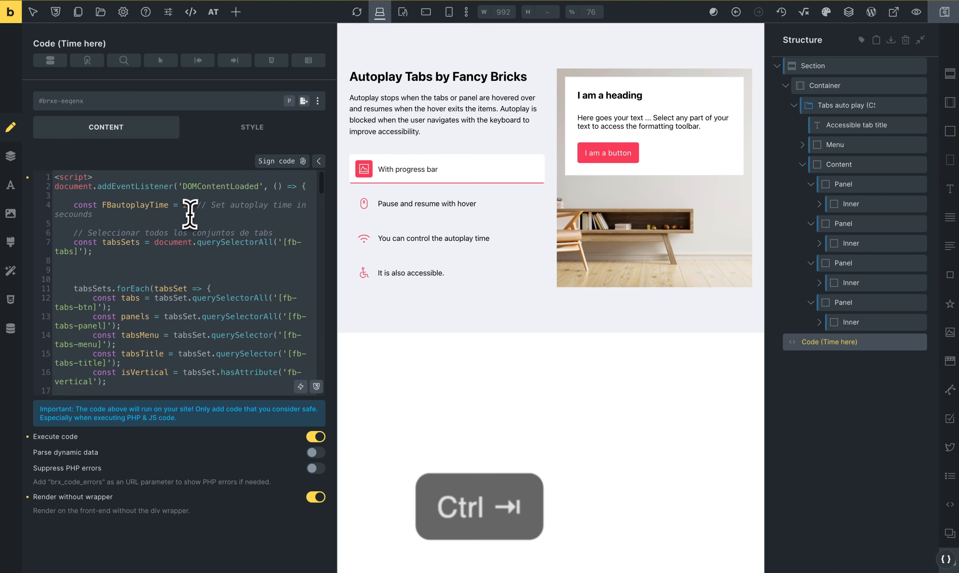
# Restore FBautoplayTime to 5 seconds, then select the Tabs auto play element
pyautogui.write('10')
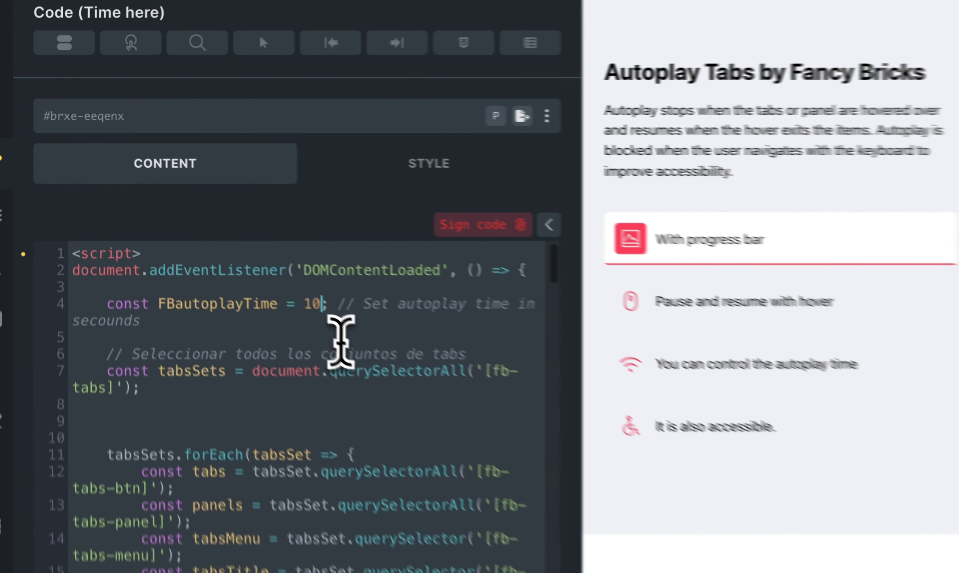
pyautogui.press('Backspace')
pyautogui.write('5')
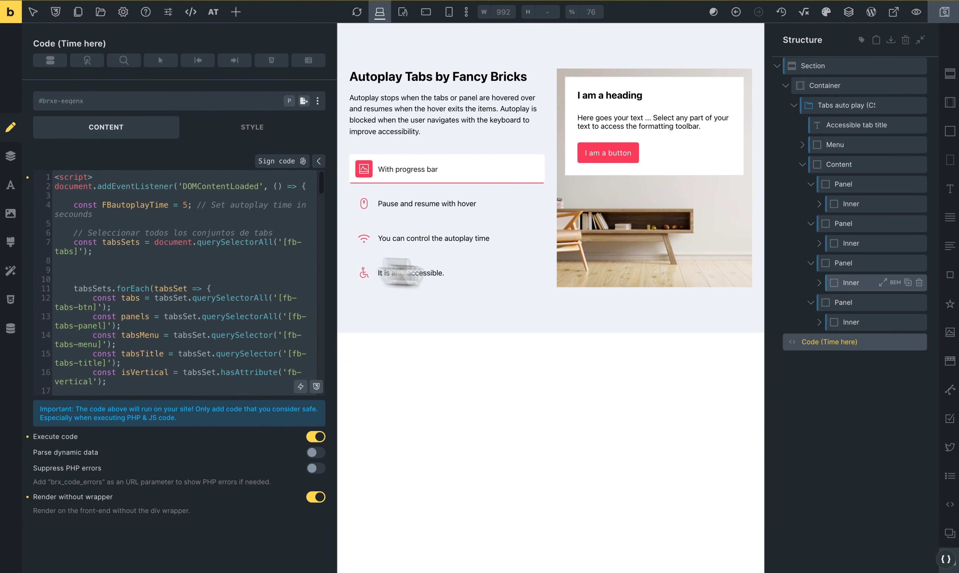
pyautogui.click(856, 116)
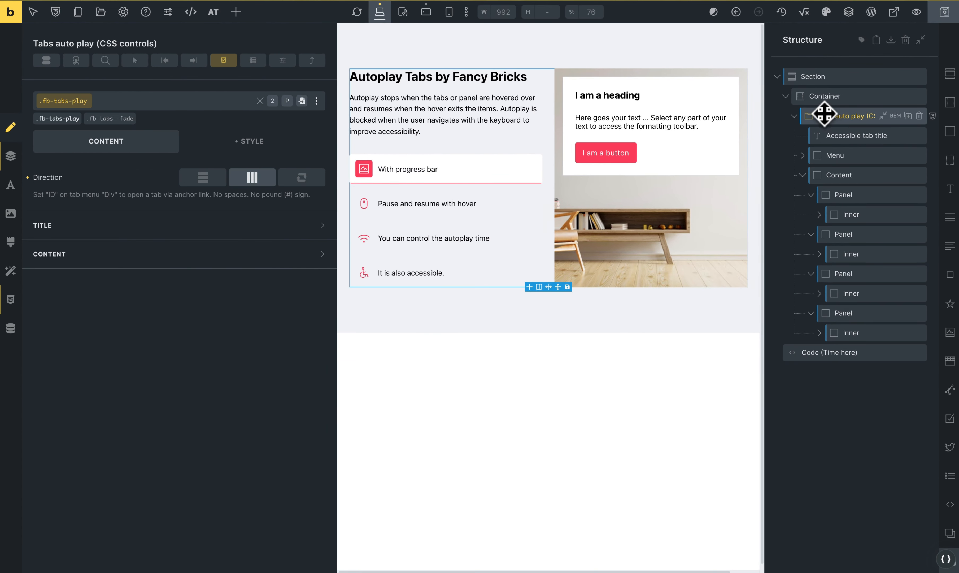